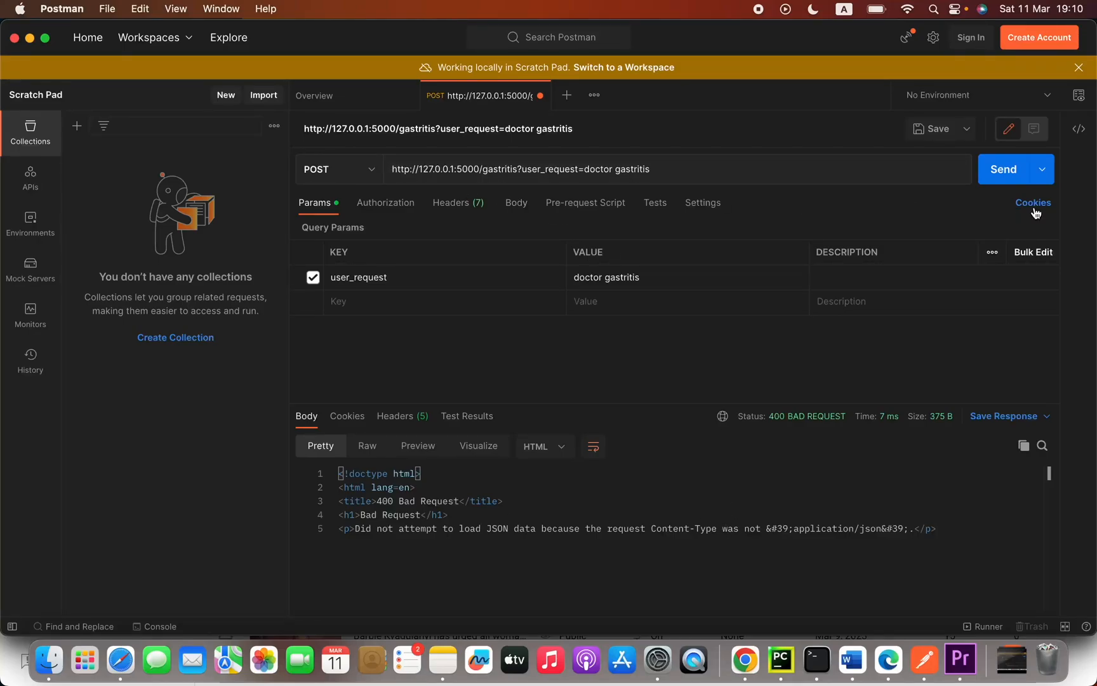
{"action": "mouse_move", "coordinate": [476, 149]}
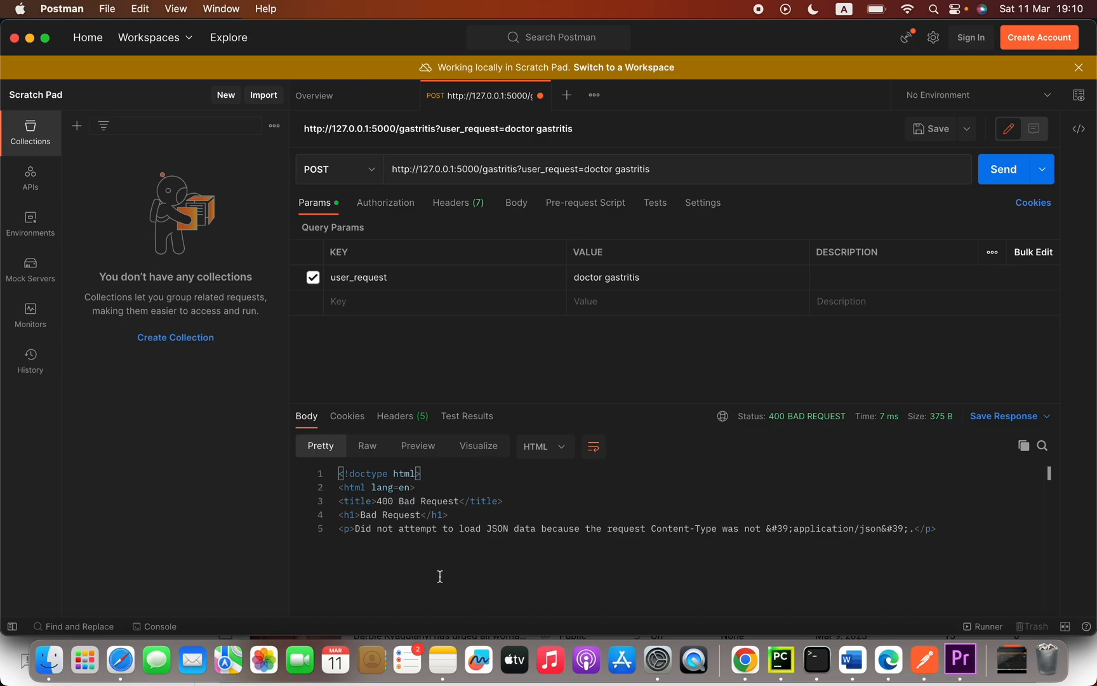
{"action": "mouse_move", "coordinate": [758, 550]}
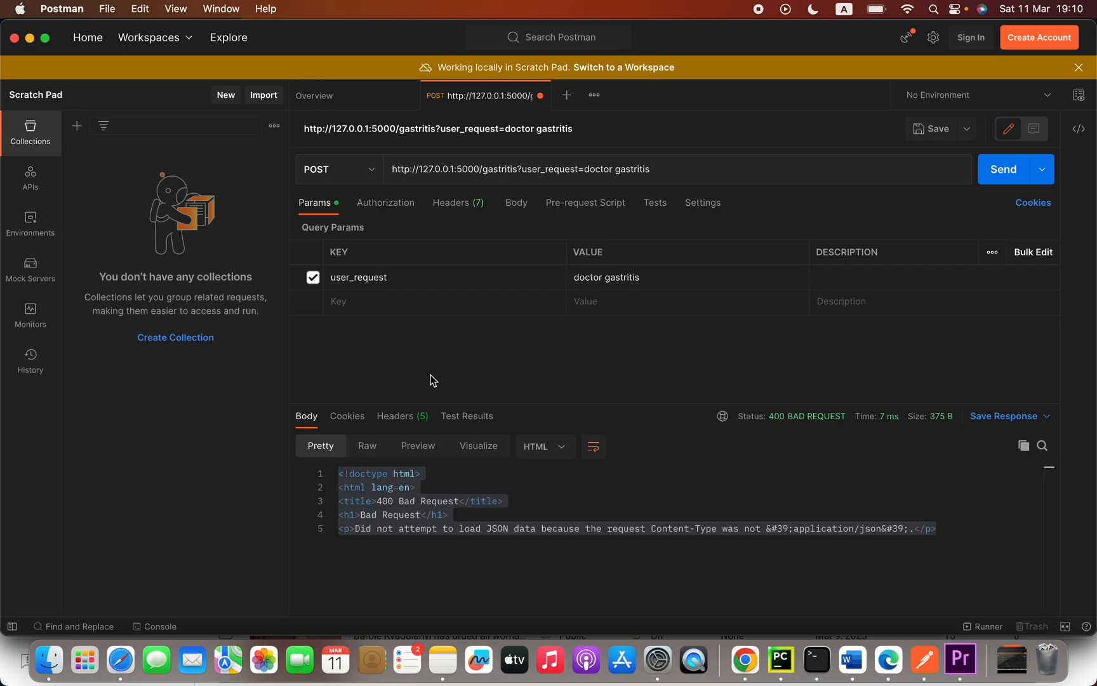
{"action": "mouse_move", "coordinate": [513, 187]}
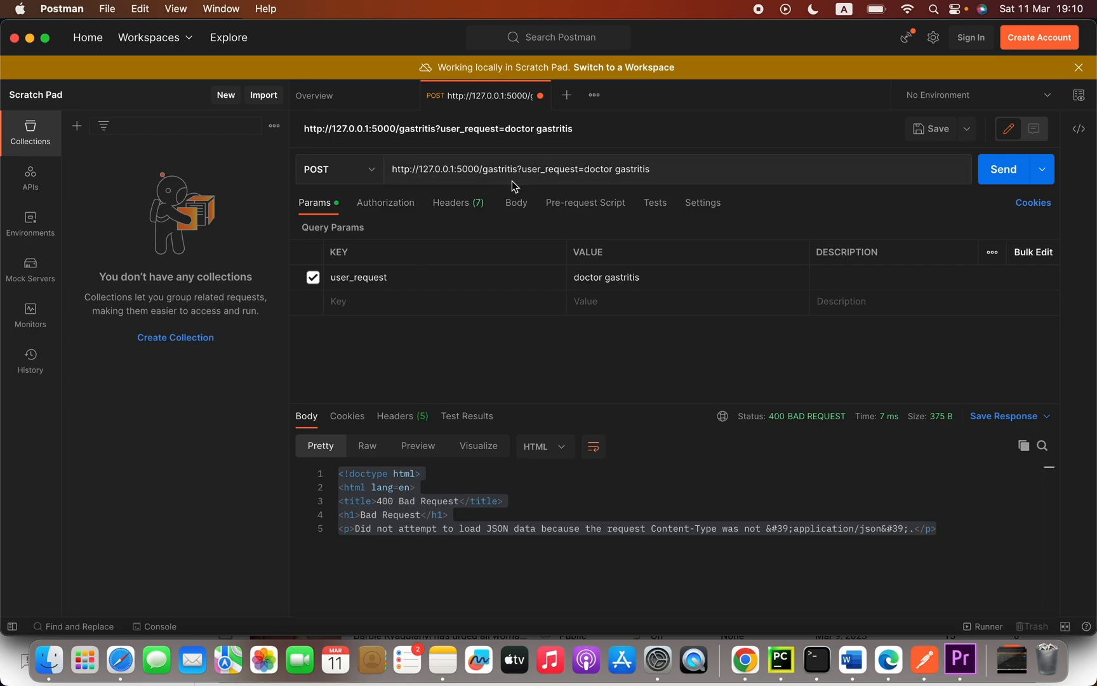
Step: Add a Content-Type header with value application/json using the key and value suggestions
{"action": "left_click", "coordinate": [455, 202]}
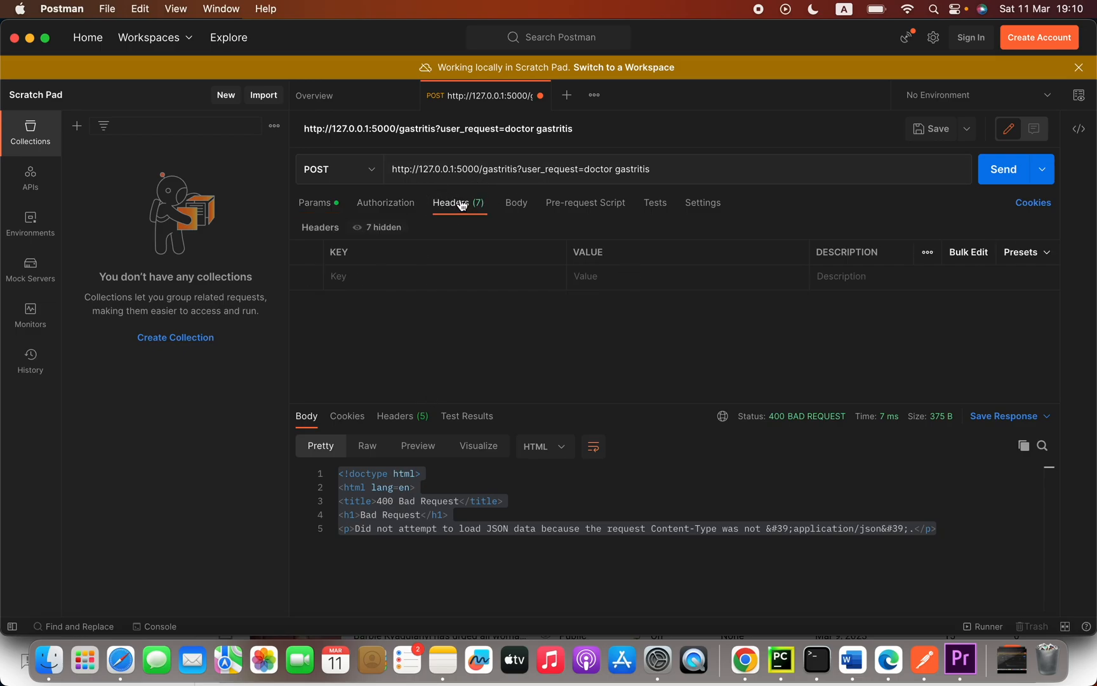
{"action": "left_click", "coordinate": [350, 276]}
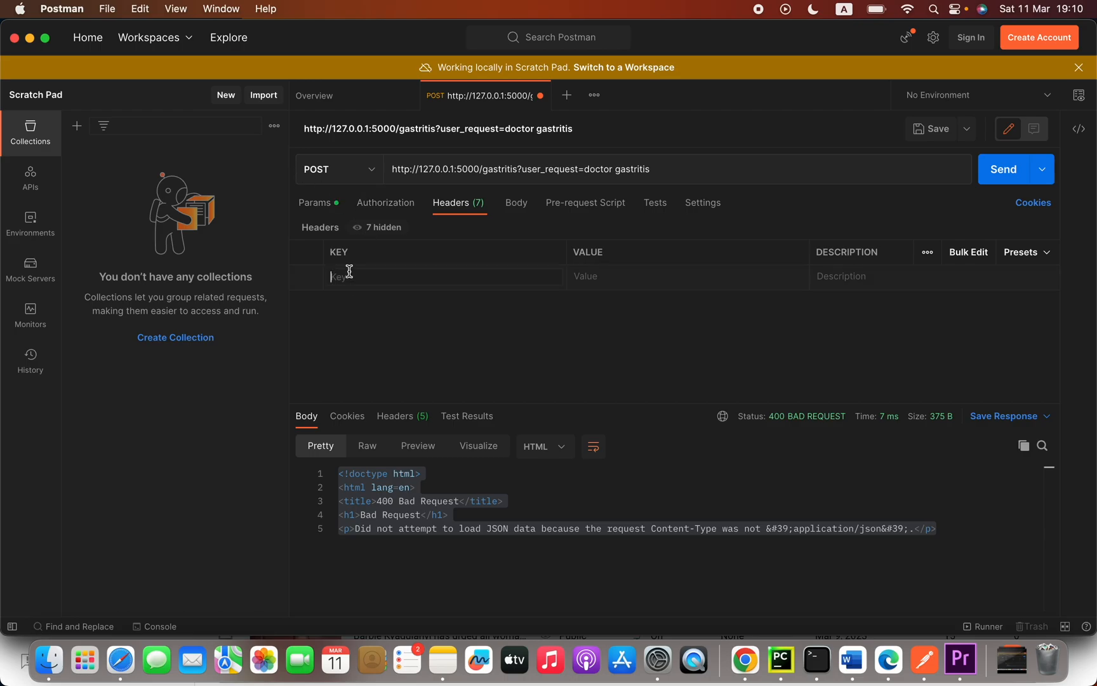
{"action": "mouse_move", "coordinate": [612, 275]}
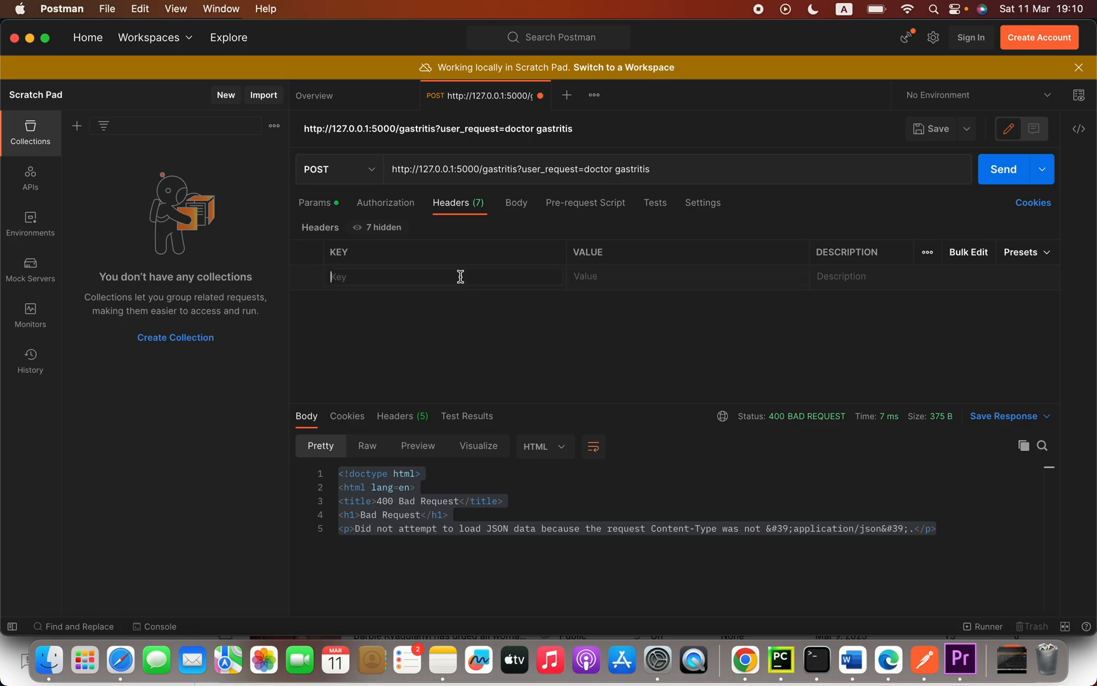
{"action": "type", "text": "Content-T"}
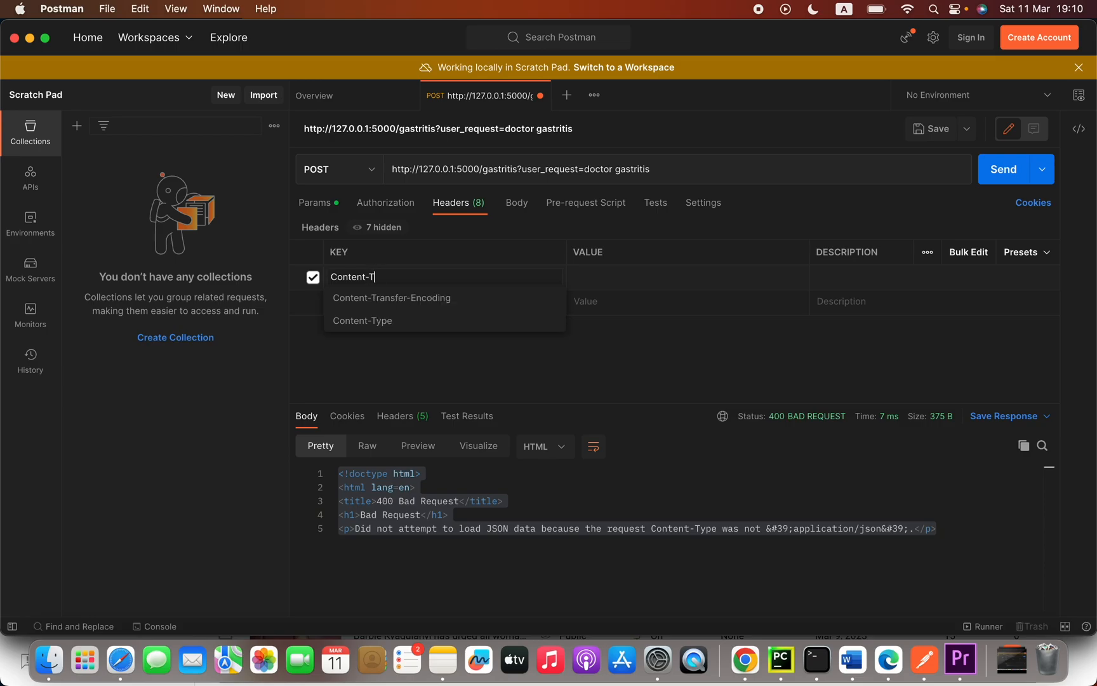
{"action": "left_click", "coordinate": [362, 320]}
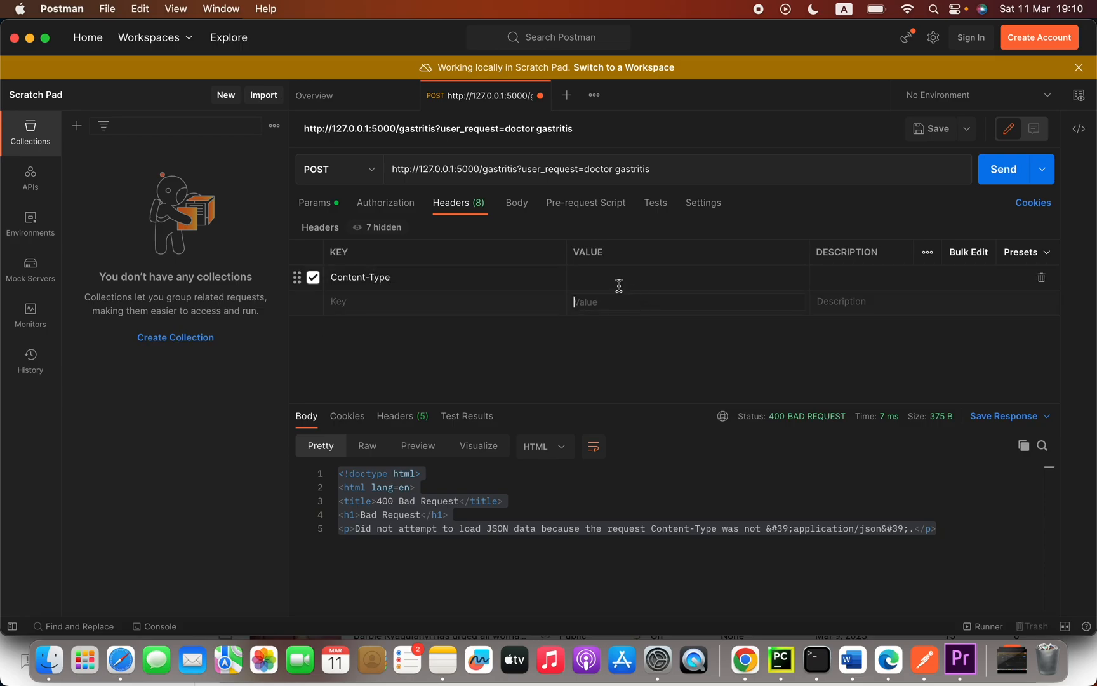
{"action": "type", "text": "a"}
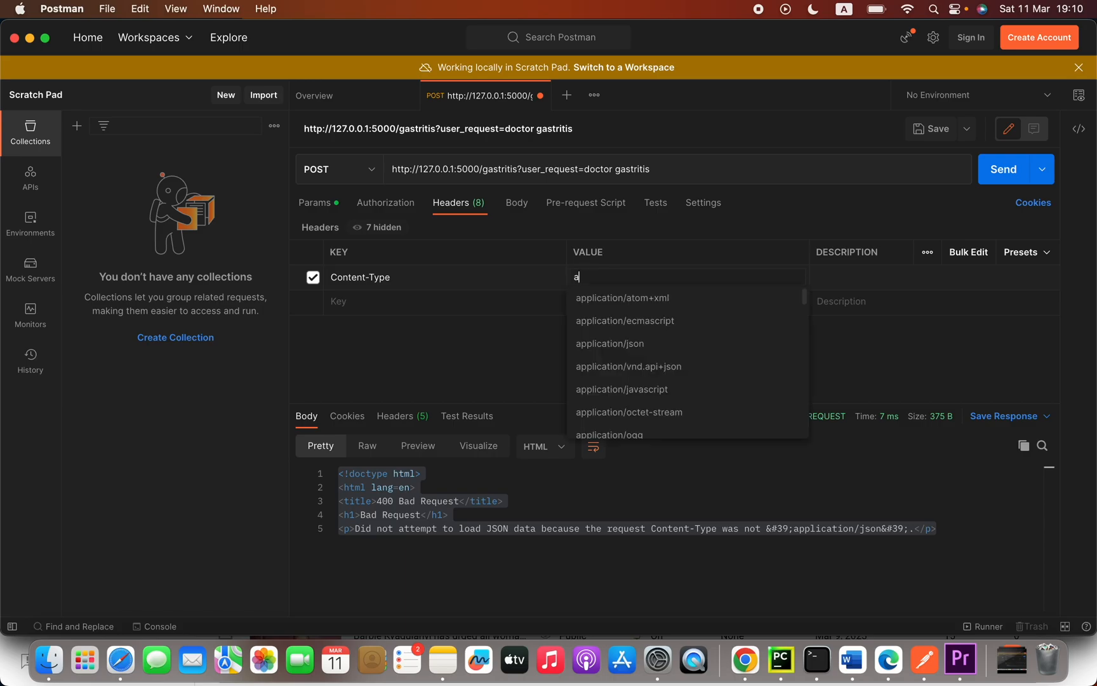
{"action": "type", "text": "pplic"}
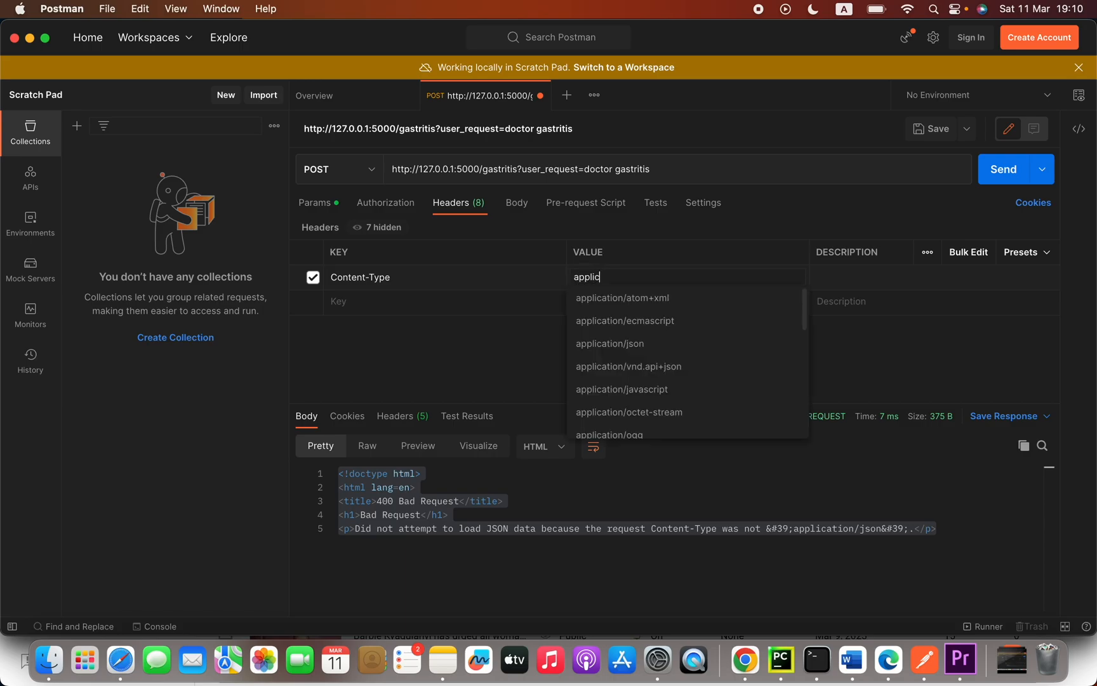
{"action": "type", "text": "ation"}
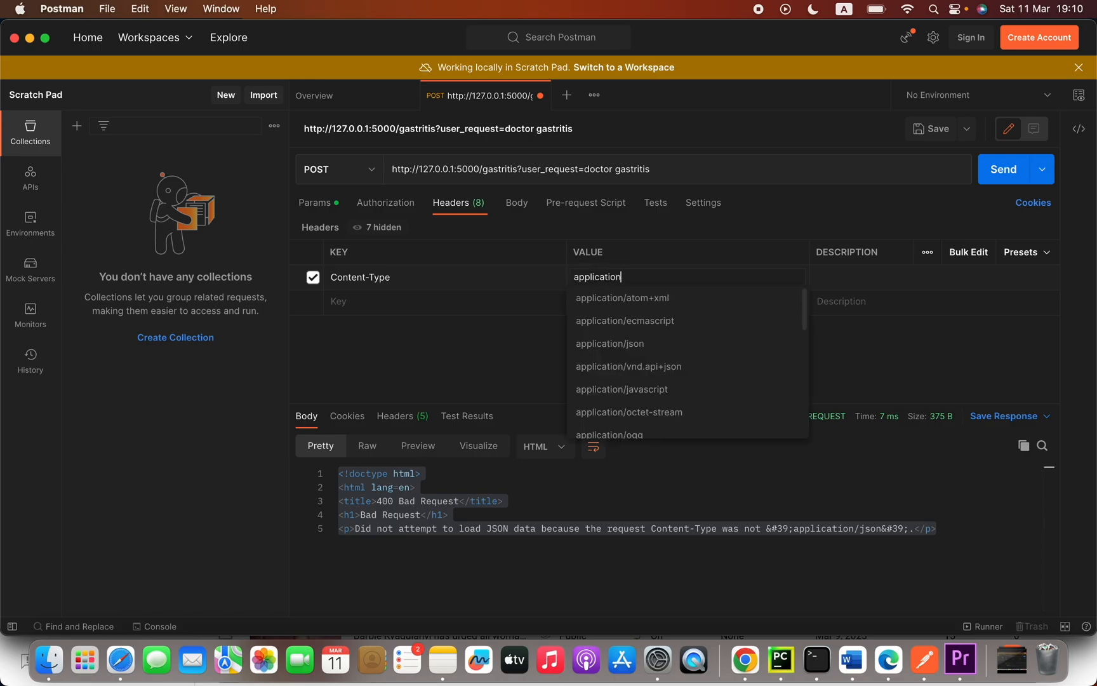
{"action": "type", "text": "/js"}
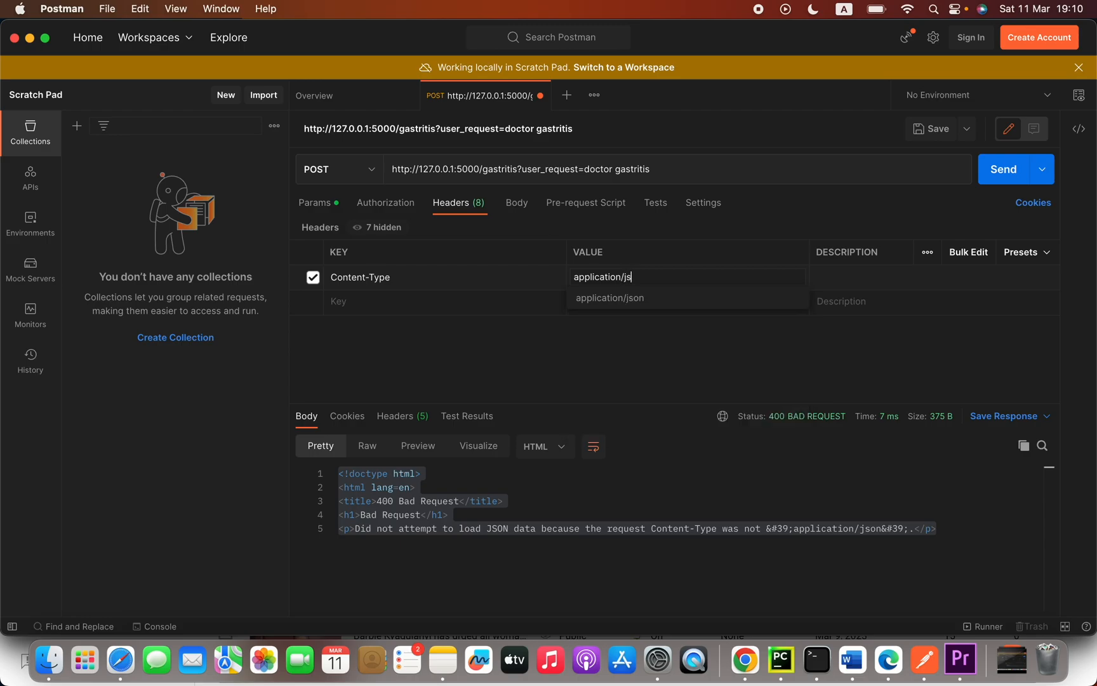
{"action": "left_click", "coordinate": [609, 297]}
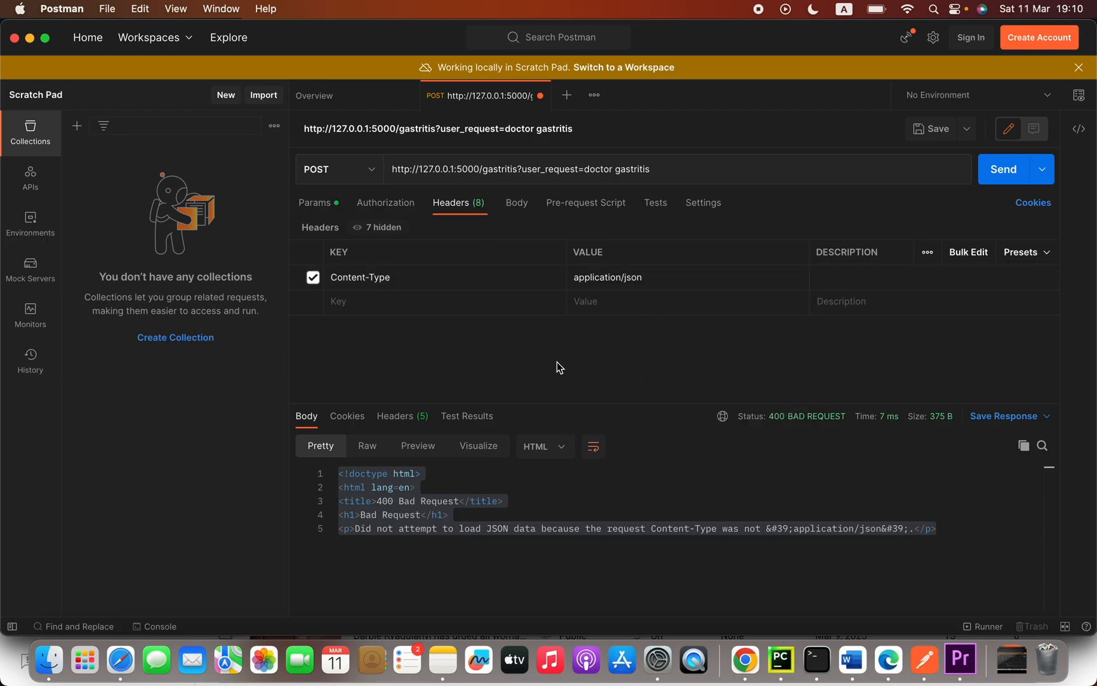
{"action": "mouse_move", "coordinate": [483, 203]}
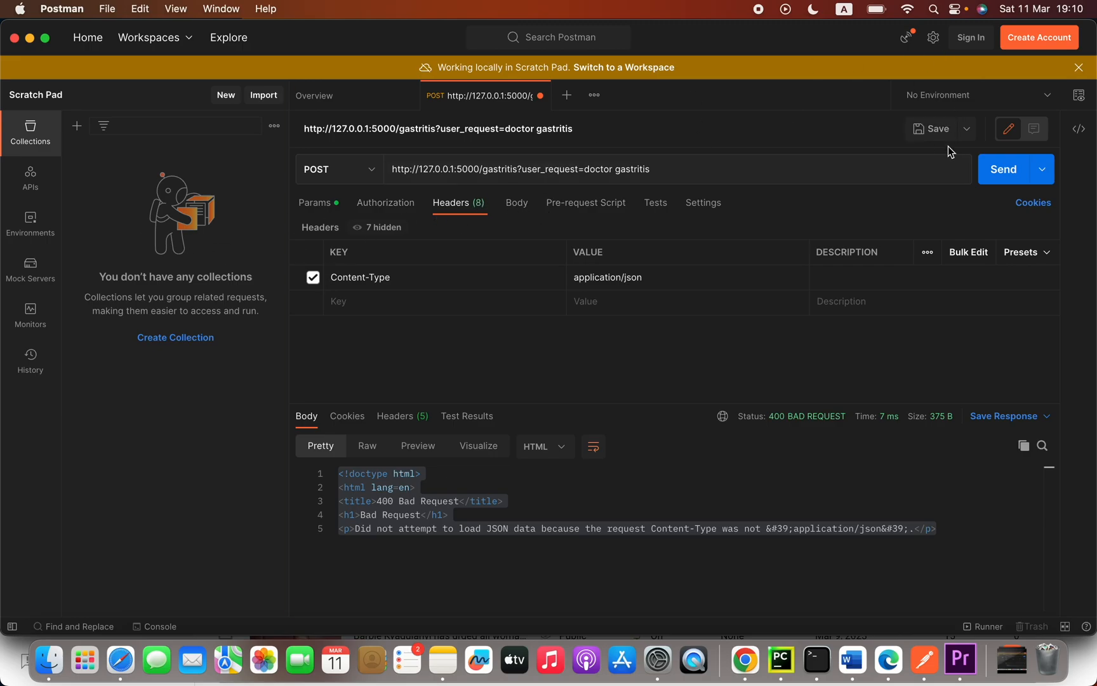
{"action": "mouse_move", "coordinate": [358, 264]}
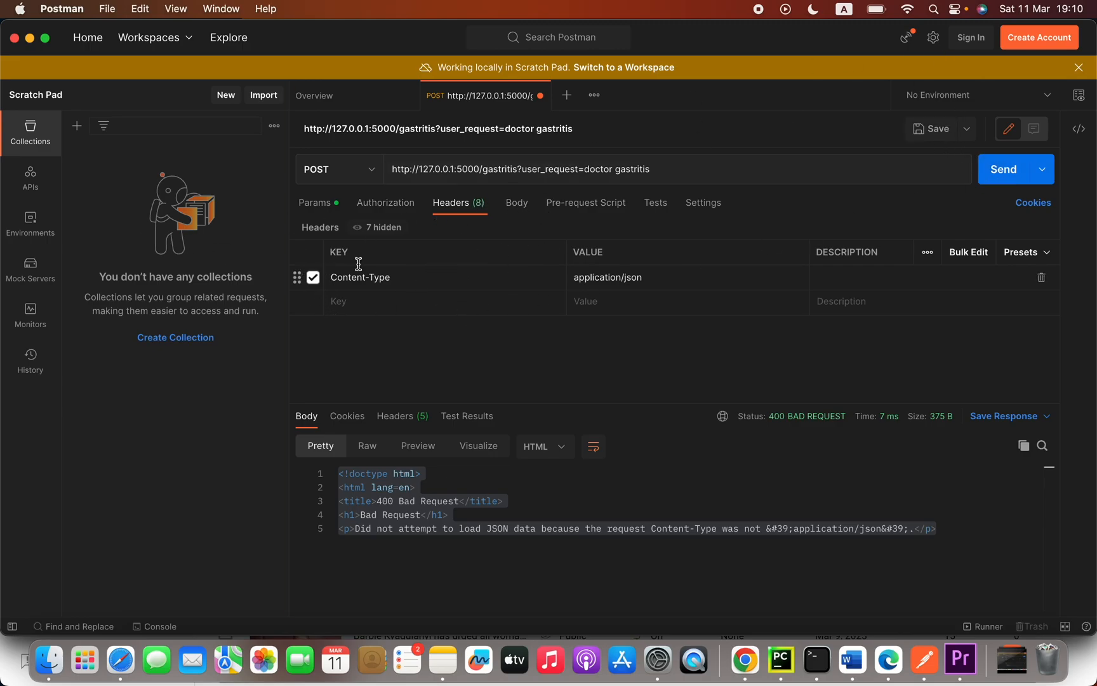
Step: Review the 'Failed to decode JSON object' error and switch the body to raw with user_request "doctor gastritis"
{"action": "left_click", "coordinate": [517, 202]}
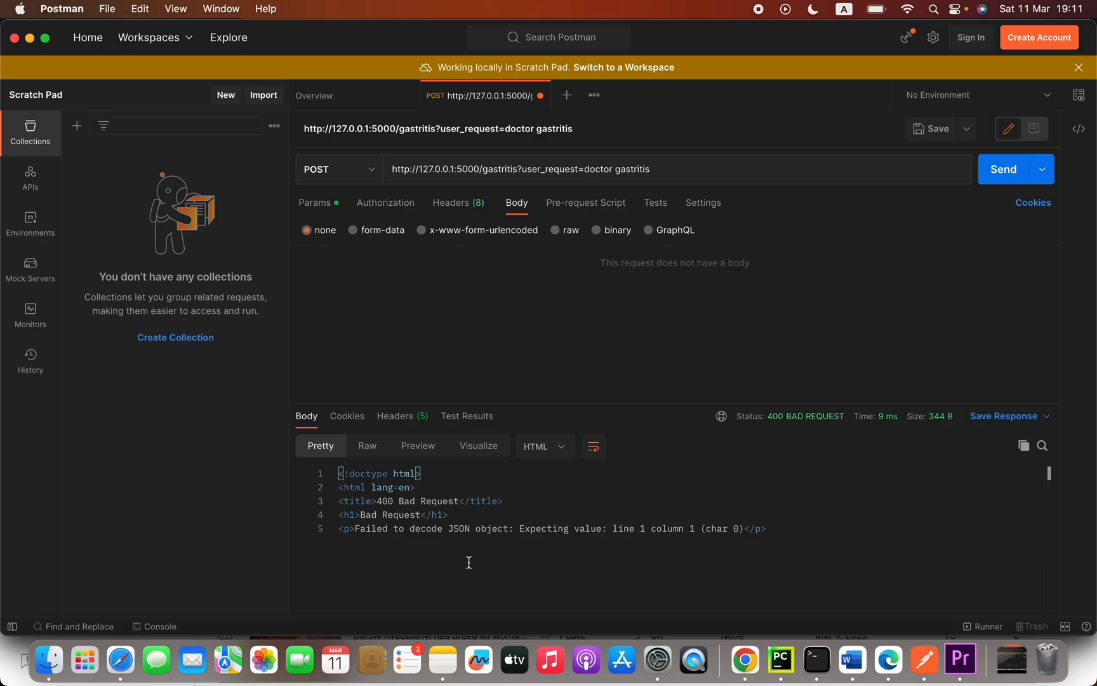
{"action": "left_click_drag", "start_coordinate": [407, 515], "coordinate": [764, 528]}
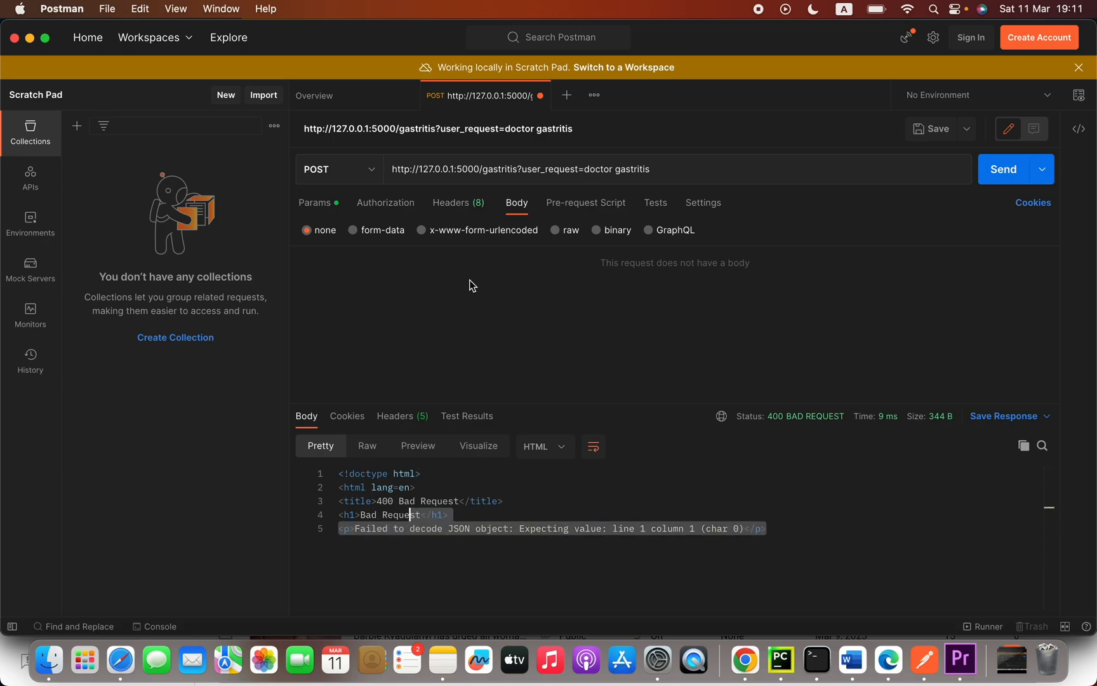
{"action": "left_click", "coordinate": [556, 230]}
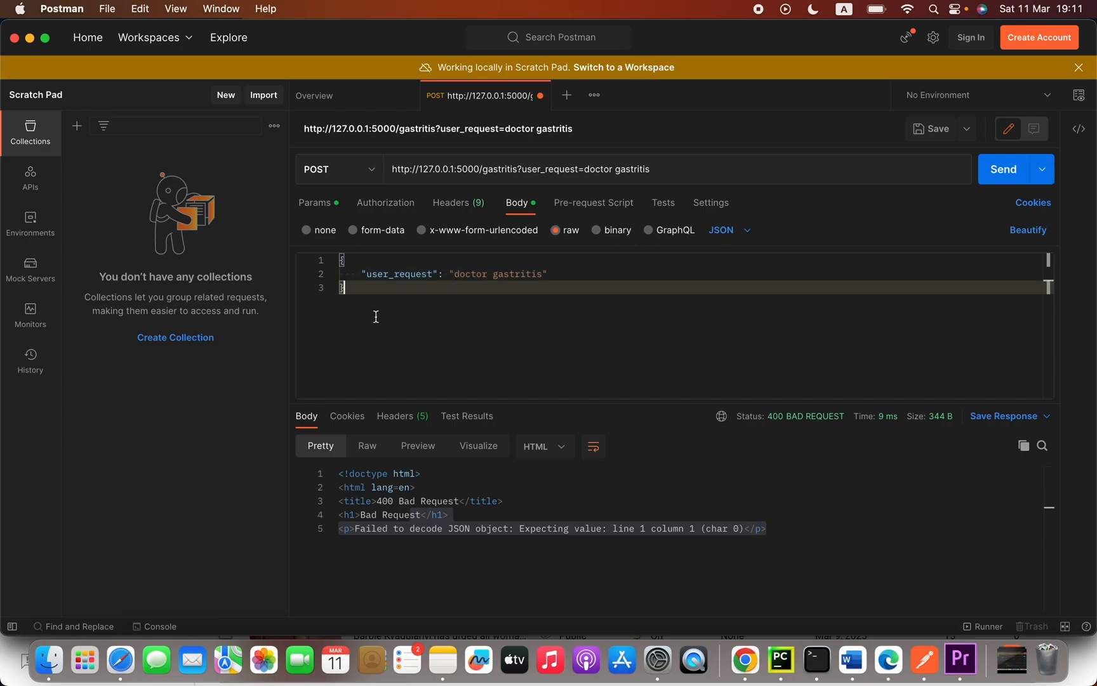
{"action": "double_click", "coordinate": [399, 273]}
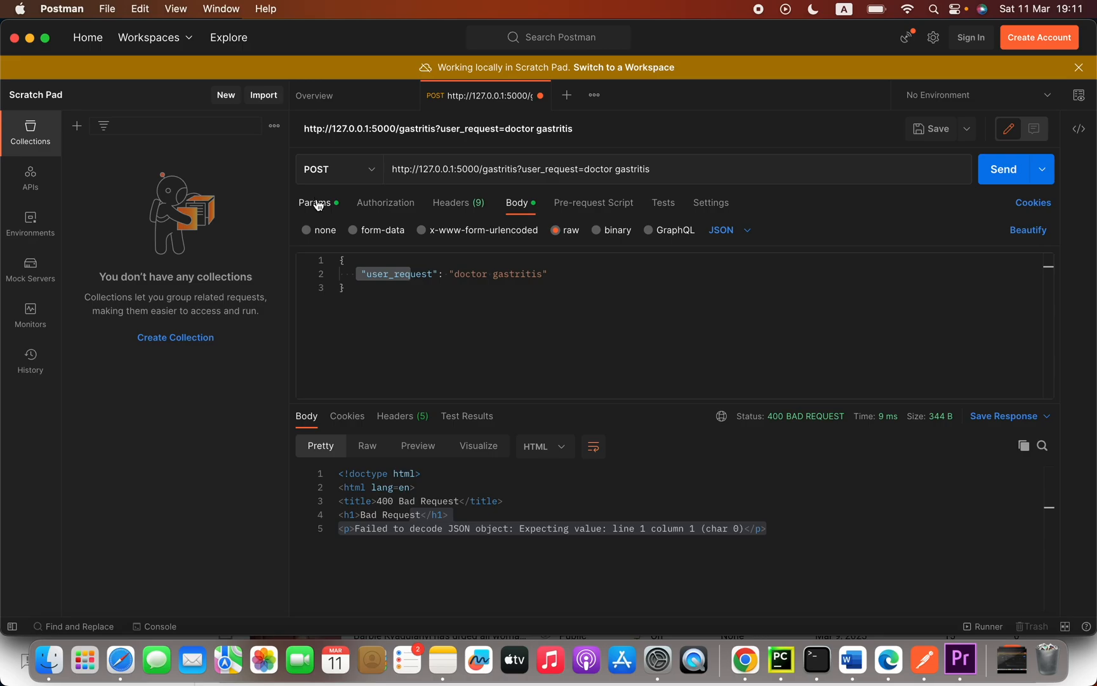
Step: Uncheck the user_request query parameter so the URL ends at /gastritis
{"action": "left_click", "coordinate": [314, 201]}
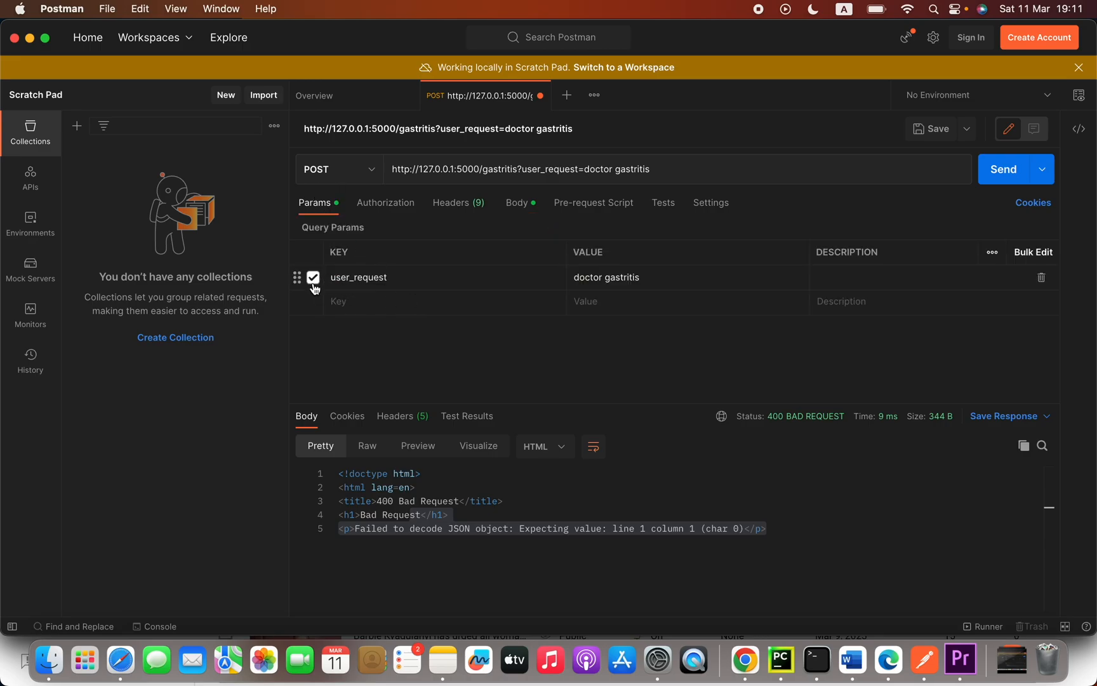
{"action": "left_click", "coordinate": [312, 277]}
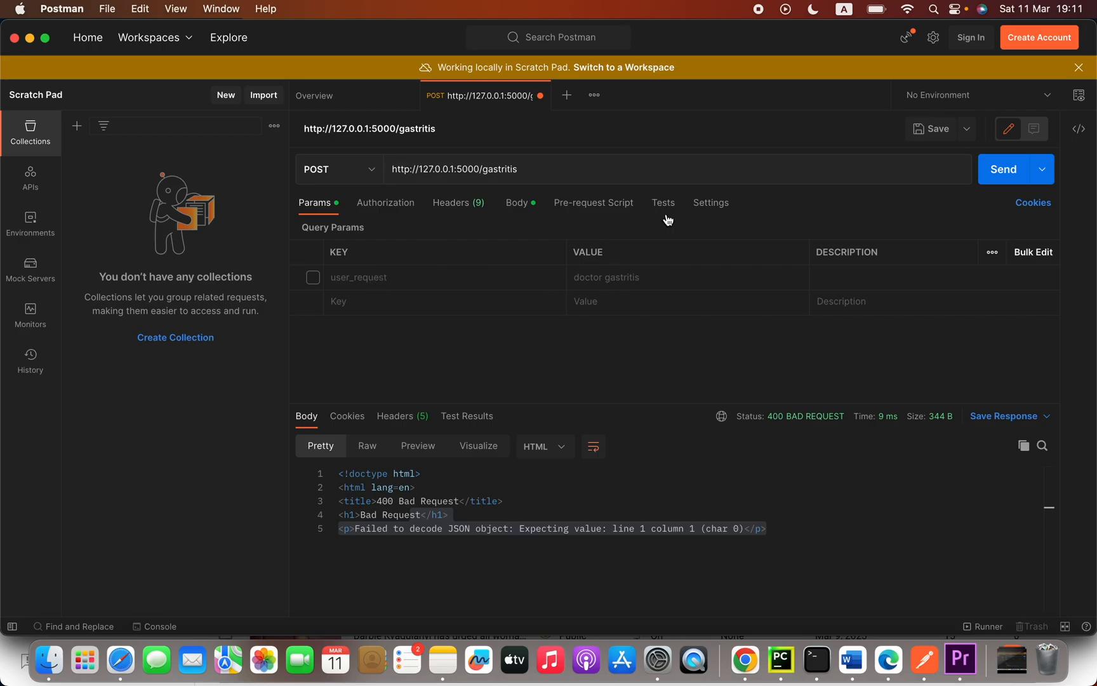
{"action": "mouse_move", "coordinate": [448, 230]}
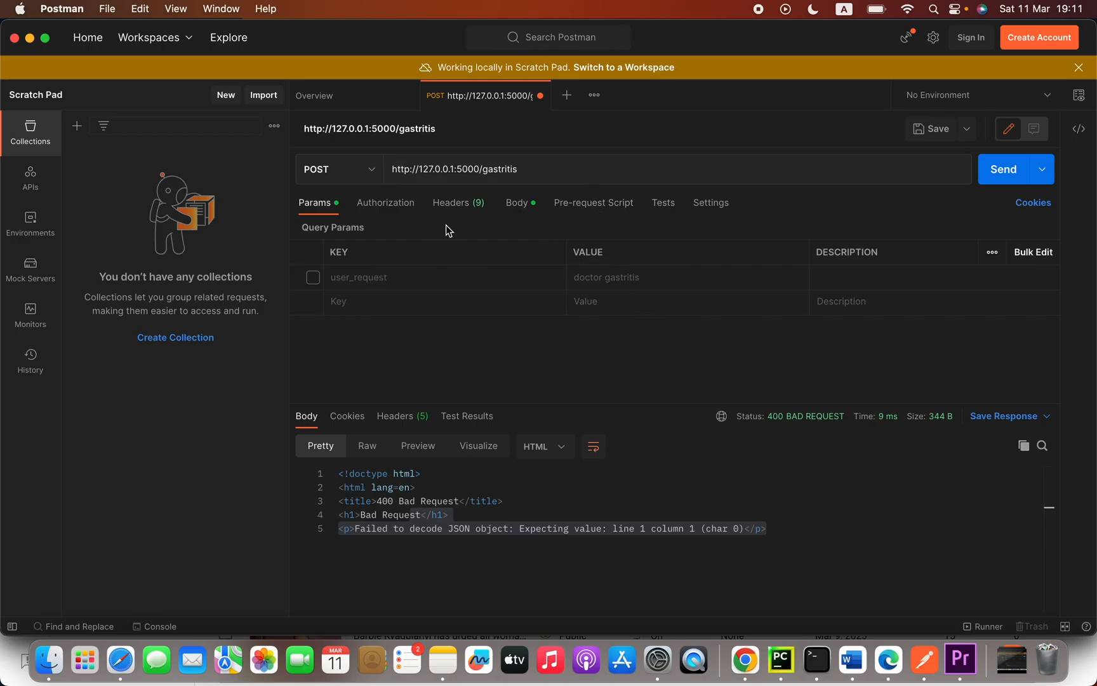
Step: Return to the raw JSON body and point out the user_request key and its colon separator
{"action": "left_click", "coordinate": [517, 202]}
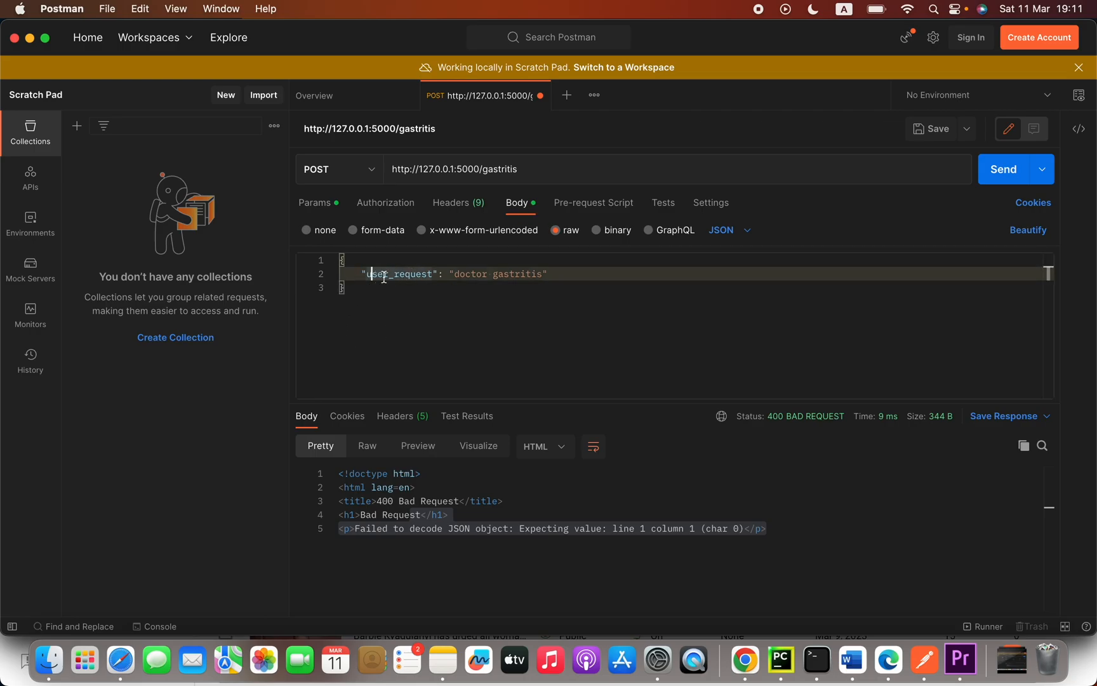
{"action": "double_click", "coordinate": [396, 273]}
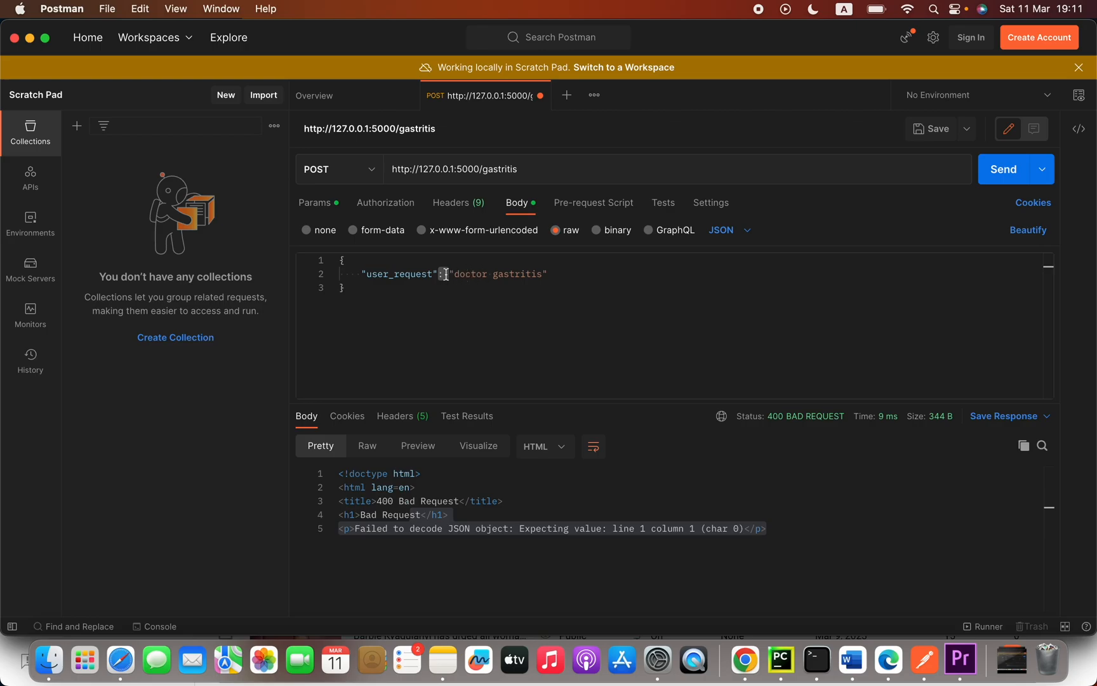
{"action": "double_click", "coordinate": [498, 273]}
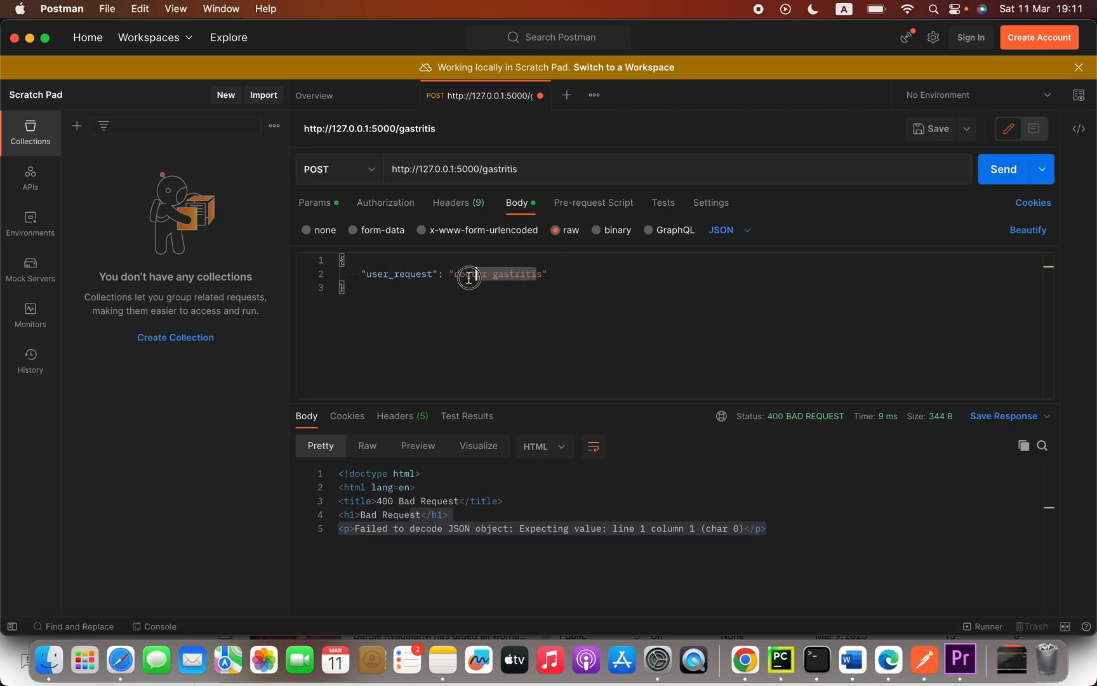
Step: Send the request, highlight the 200 OK gastroenterologist recommendation, and review the Content-Type header
{"action": "left_click", "coordinate": [1003, 169]}
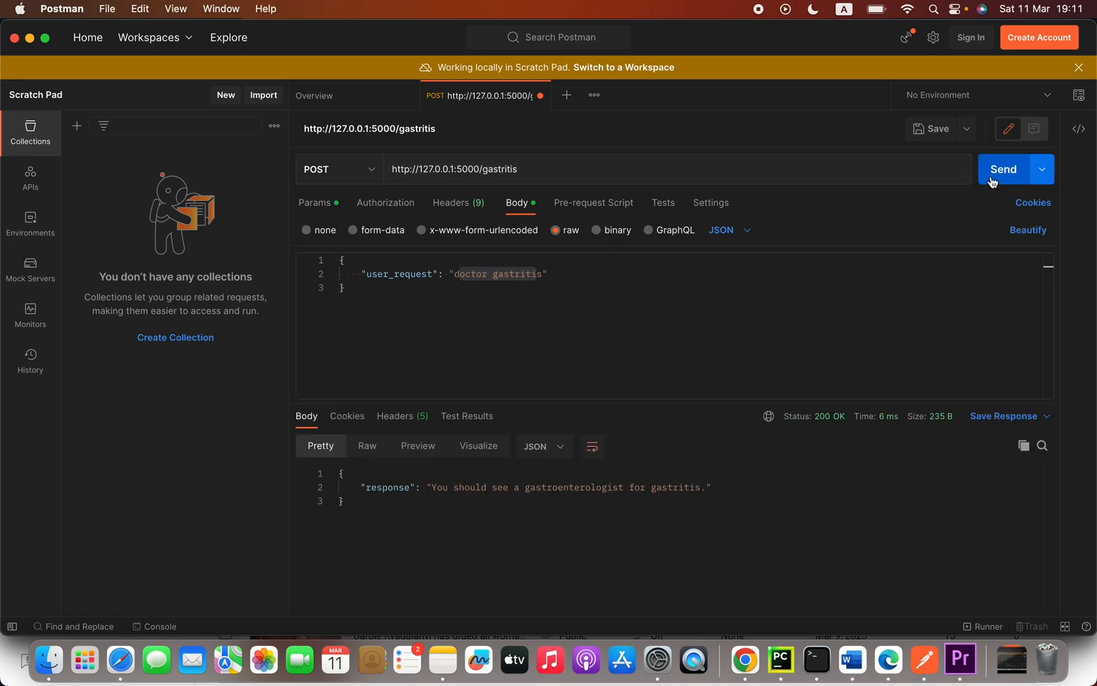
{"action": "left_click_drag", "start_coordinate": [454, 488], "coordinate": [707, 488]}
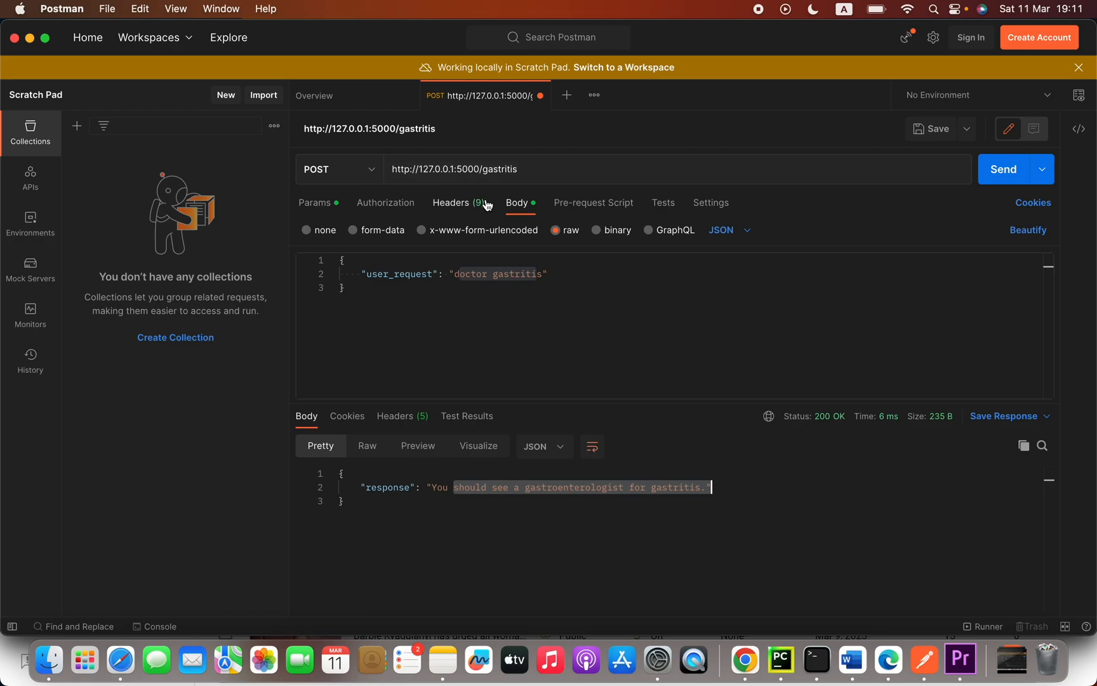
{"action": "left_click", "coordinate": [455, 202]}
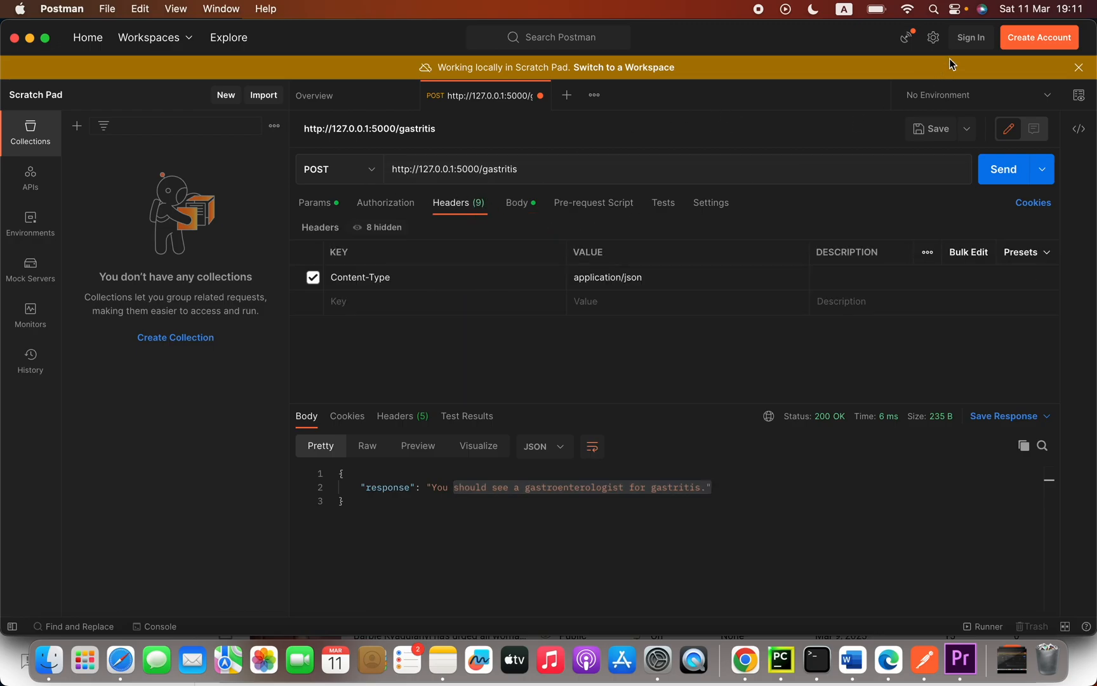
{"action": "mouse_move", "coordinate": [777, 7]}
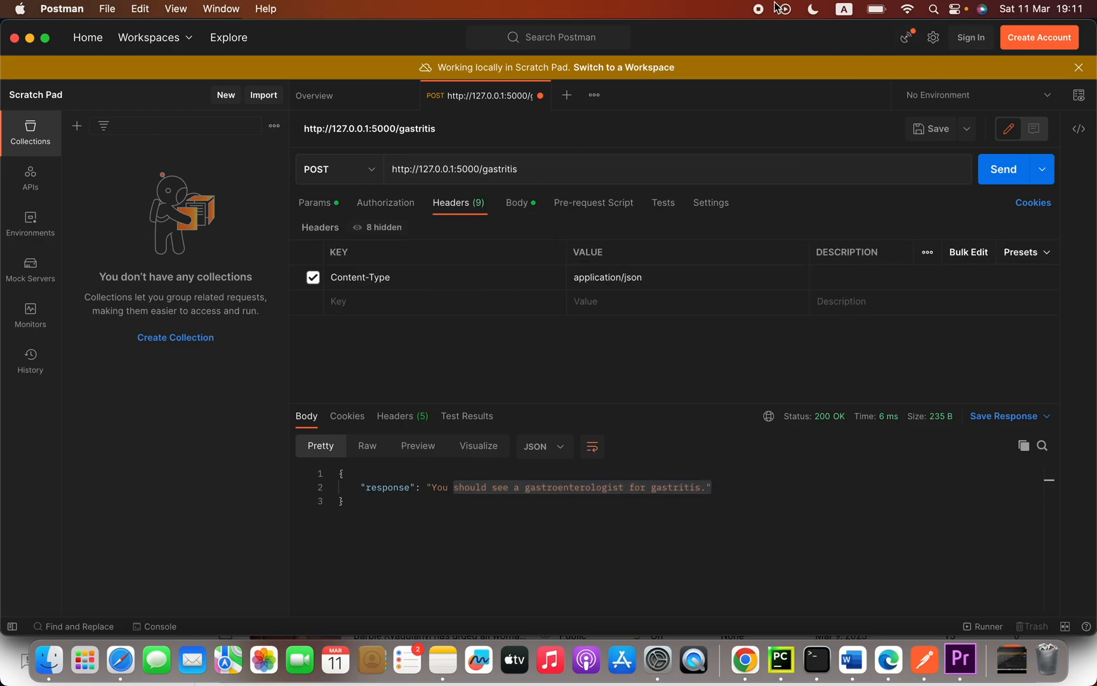